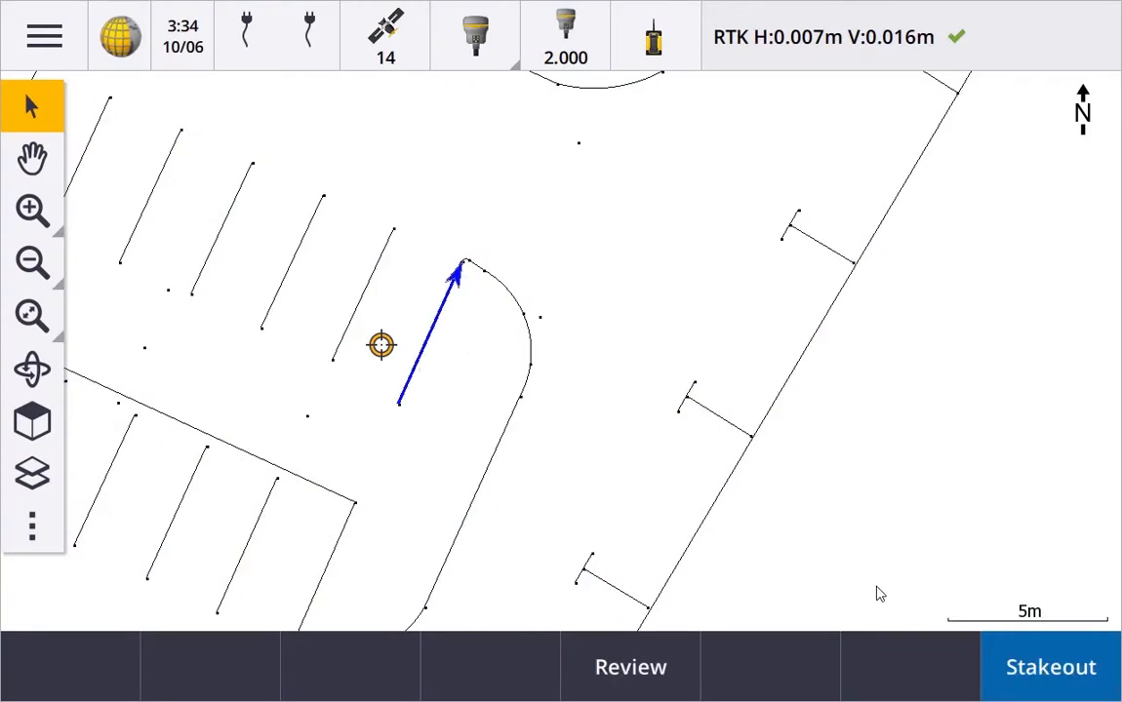
Stake out line FC_00150, stepping forward one station and back to 0+000
{"action": "left_click", "coordinate": [1050, 673]}
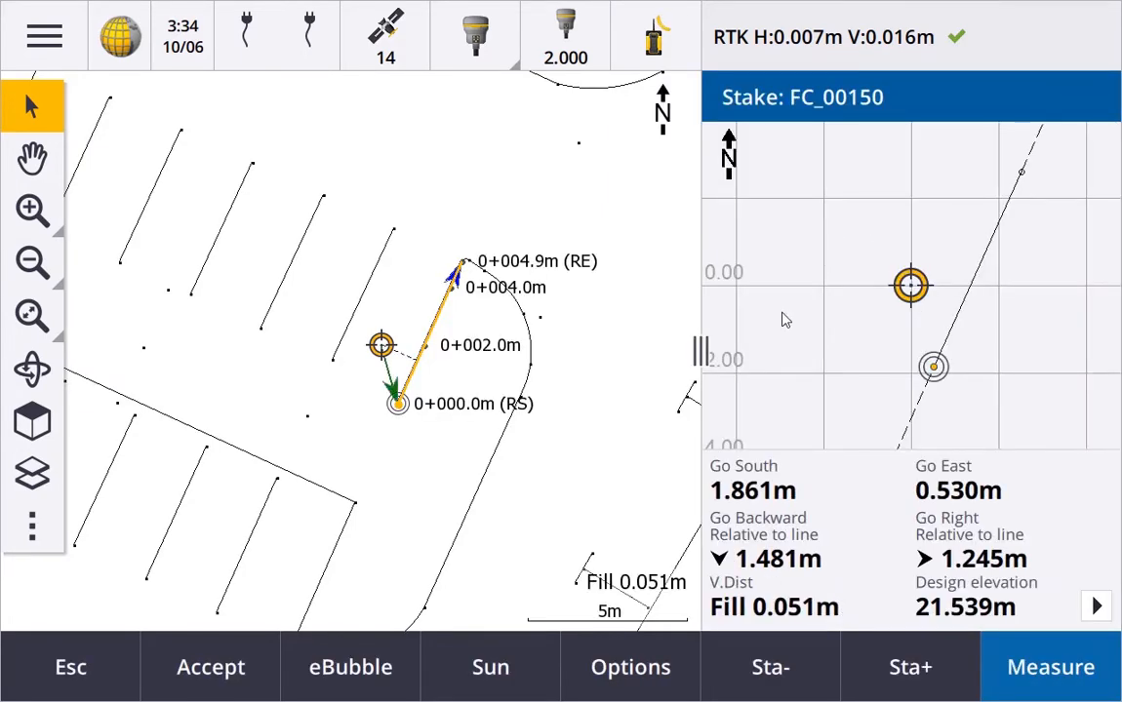
{"action": "left_click", "coordinate": [770, 668]}
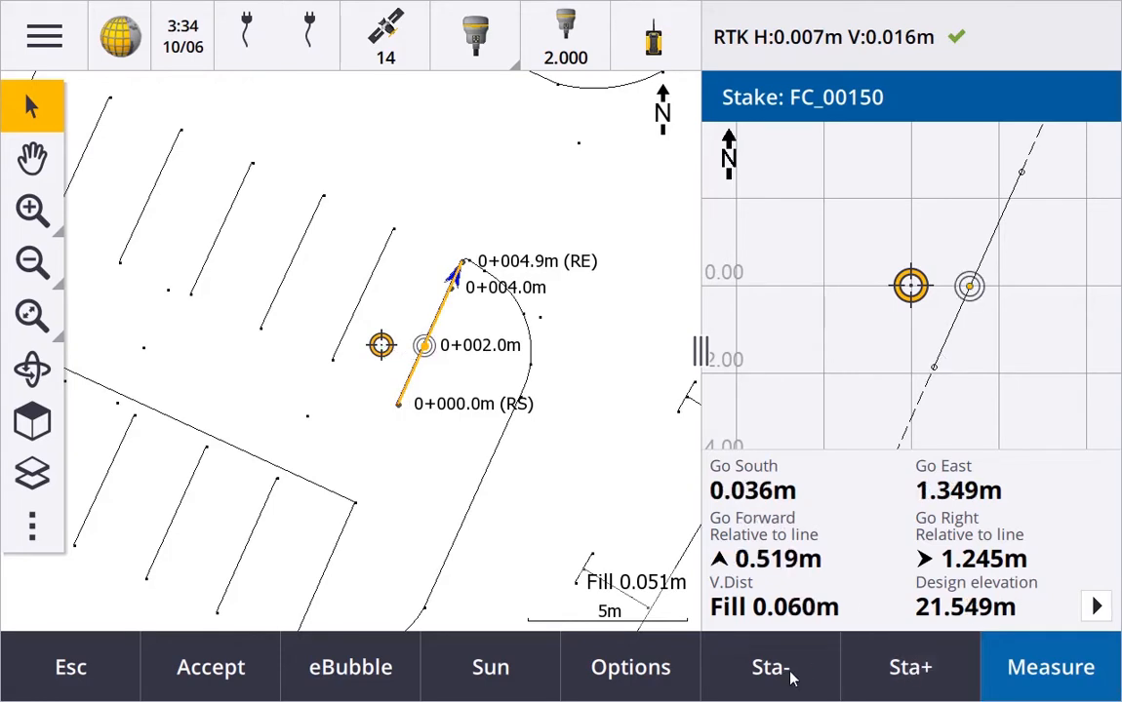
{"action": "left_click", "coordinate": [770, 667]}
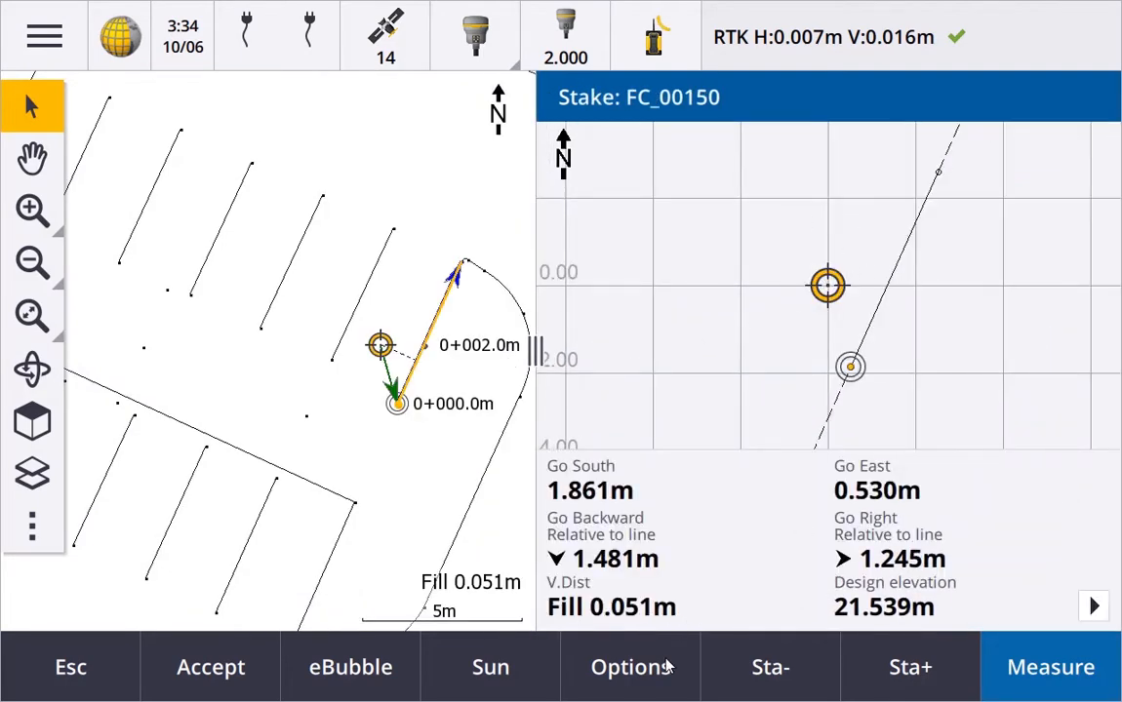
Set Show stakeout graphics to No in the stakeout options
{"action": "left_click", "coordinate": [627, 667]}
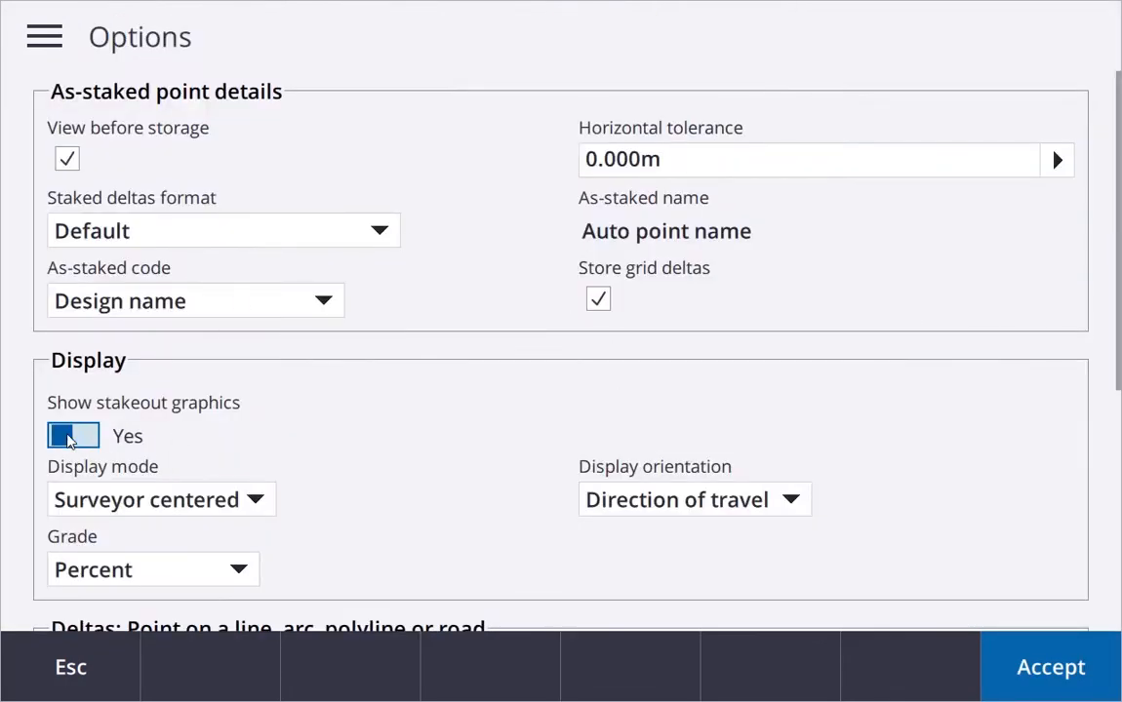
{"action": "left_click", "coordinate": [1049, 665]}
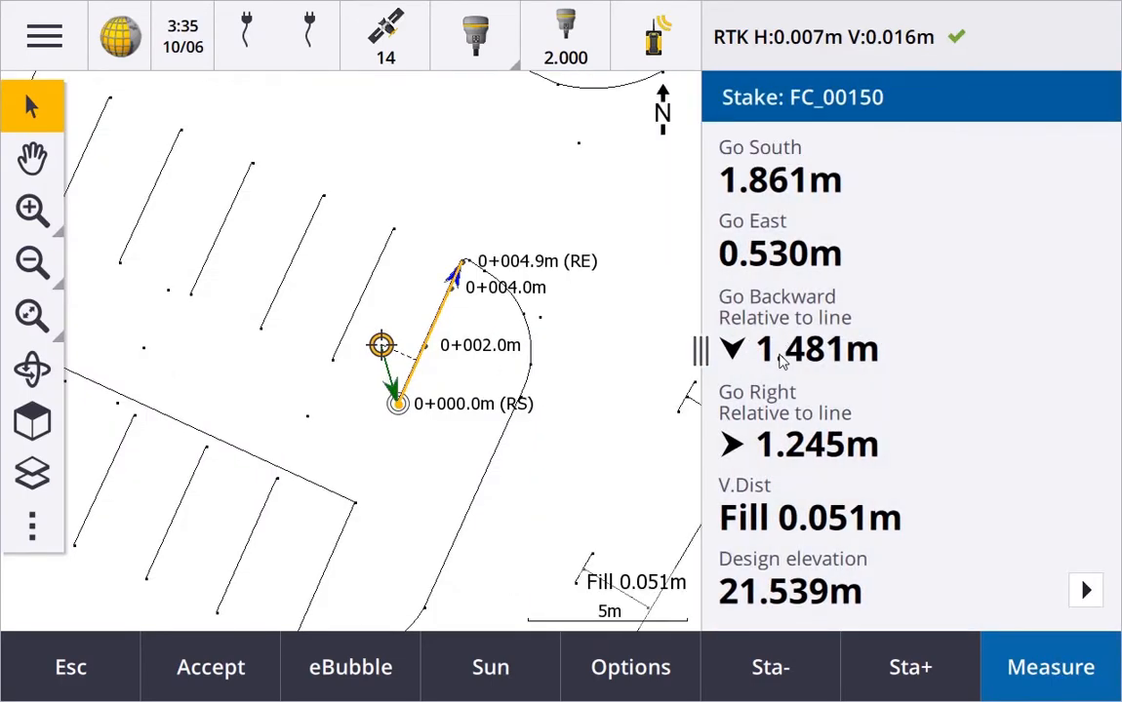
{"action": "mouse_move", "coordinate": [655, 683]}
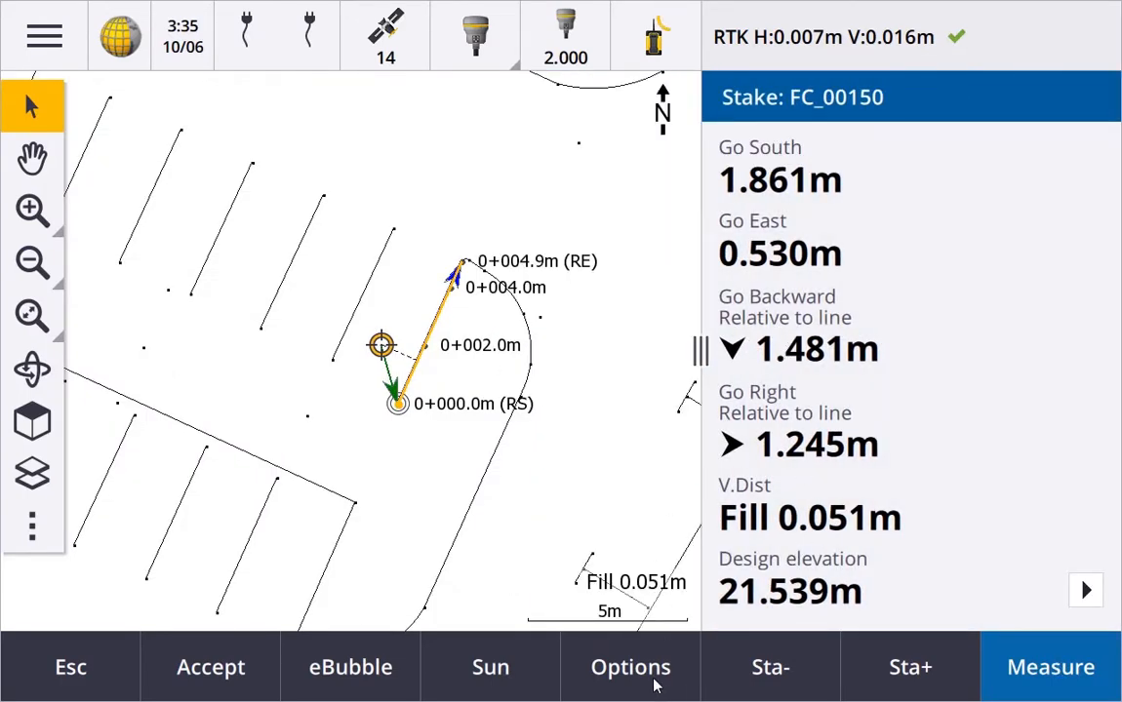
Swap Go North/South and Go East/West deltas for Northing, then Easting
{"action": "left_click", "coordinate": [630, 668]}
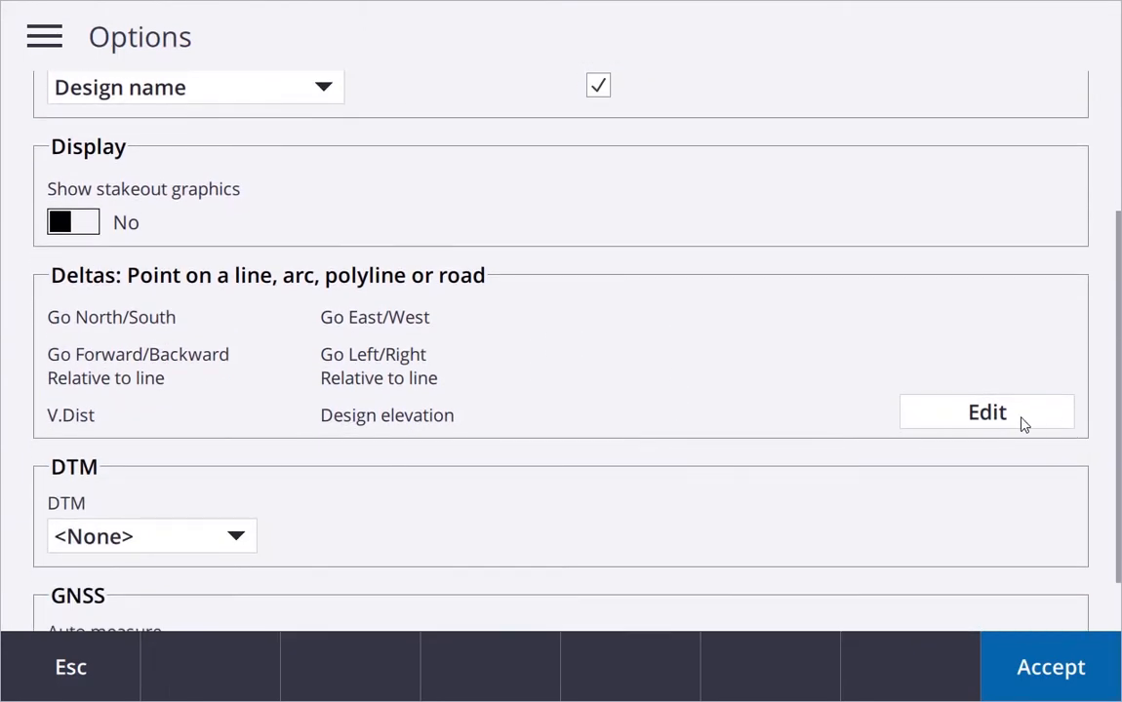
{"action": "mouse_move", "coordinate": [1019, 421]}
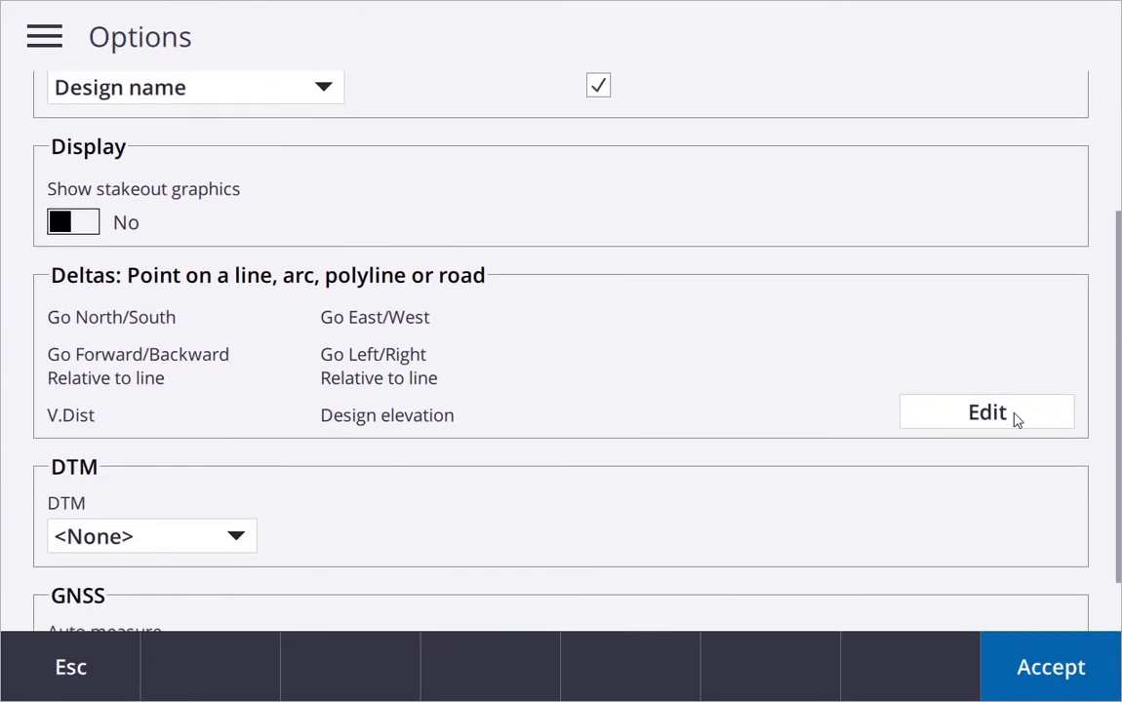
{"action": "left_click", "coordinate": [987, 412]}
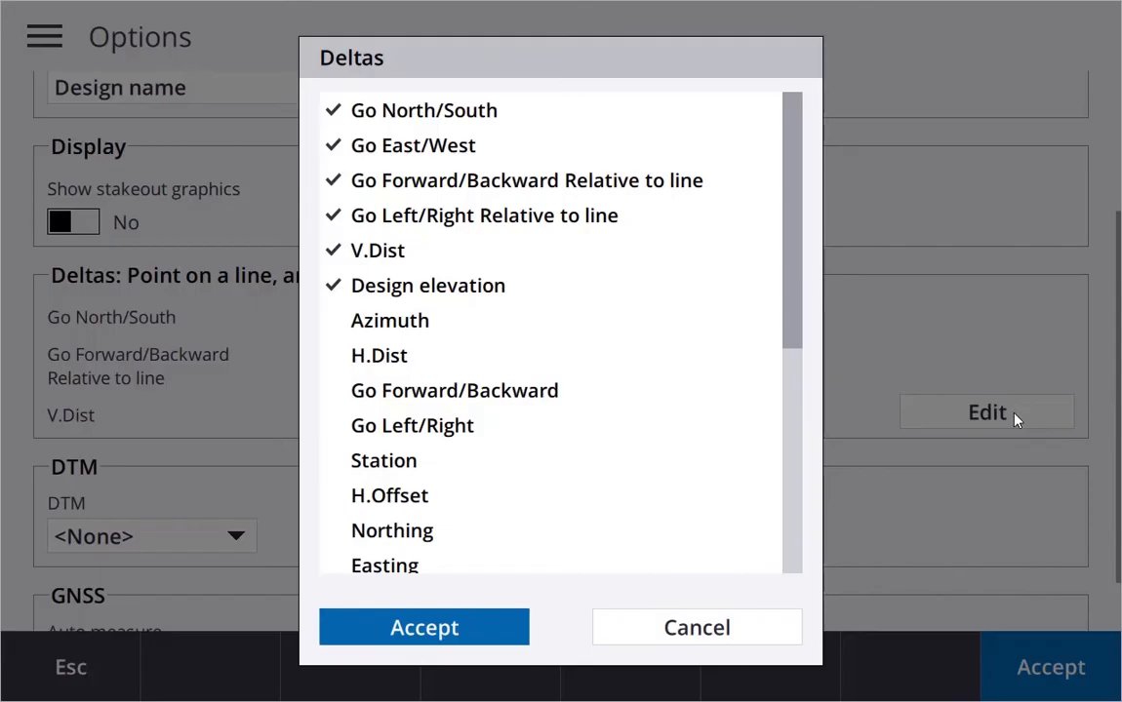
{"action": "mouse_move", "coordinate": [43, 142]}
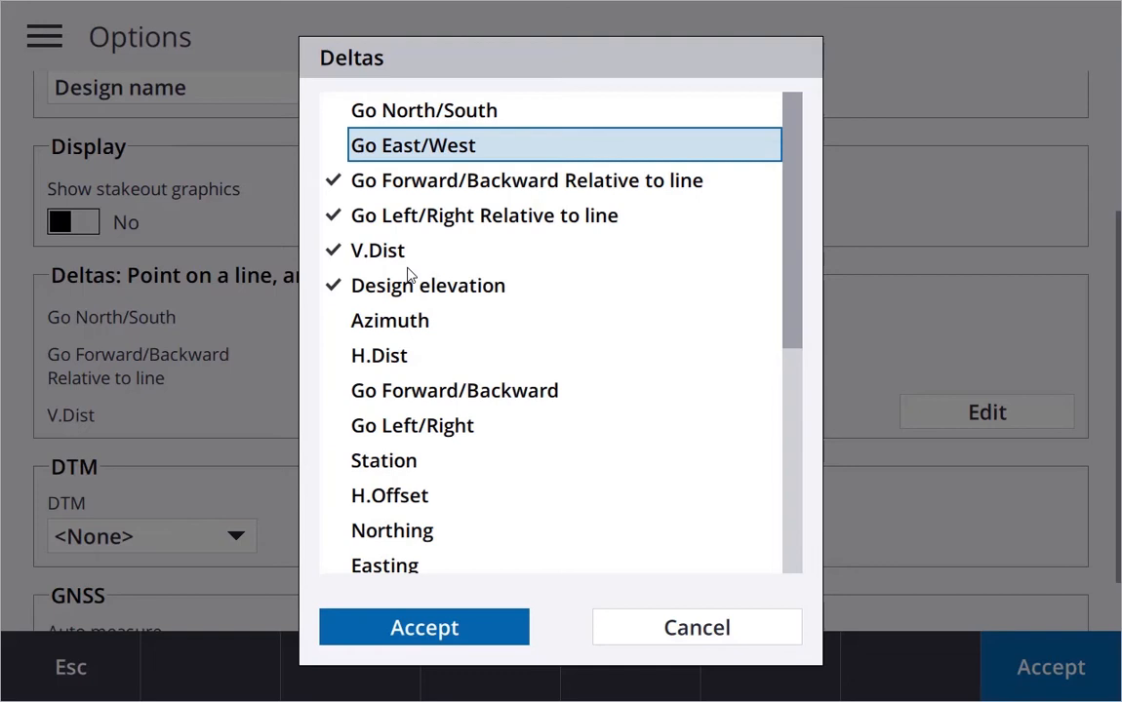
{"action": "mouse_move", "coordinate": [415, 549]}
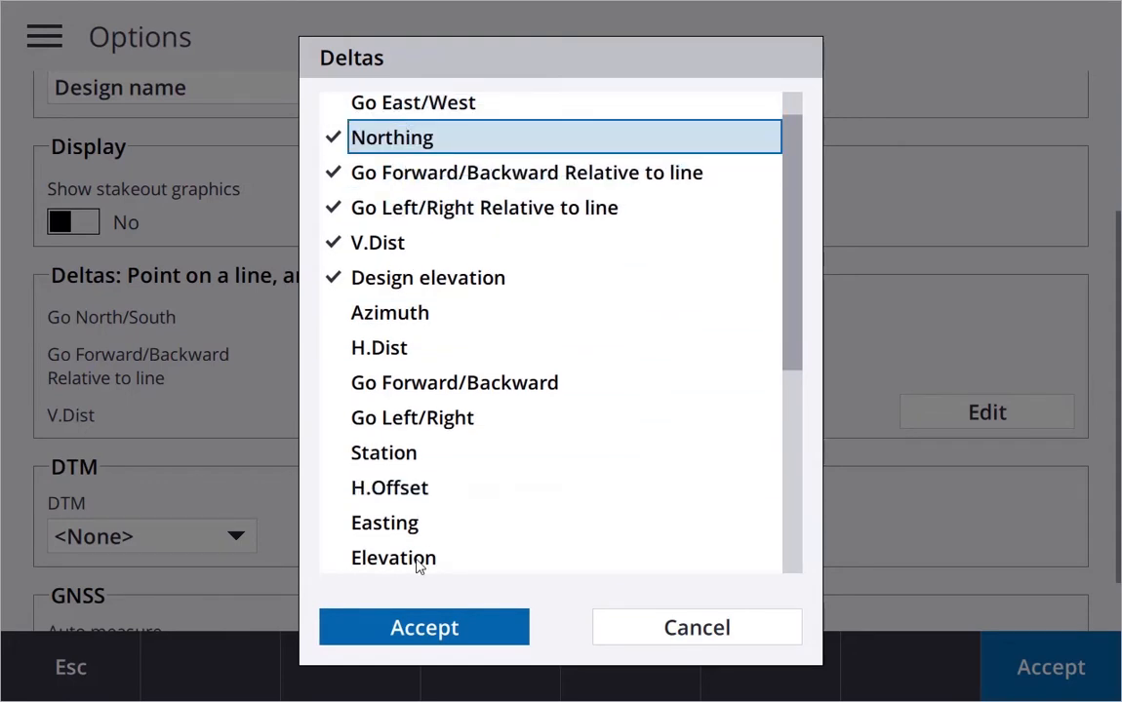
{"action": "left_click", "coordinate": [384, 523]}
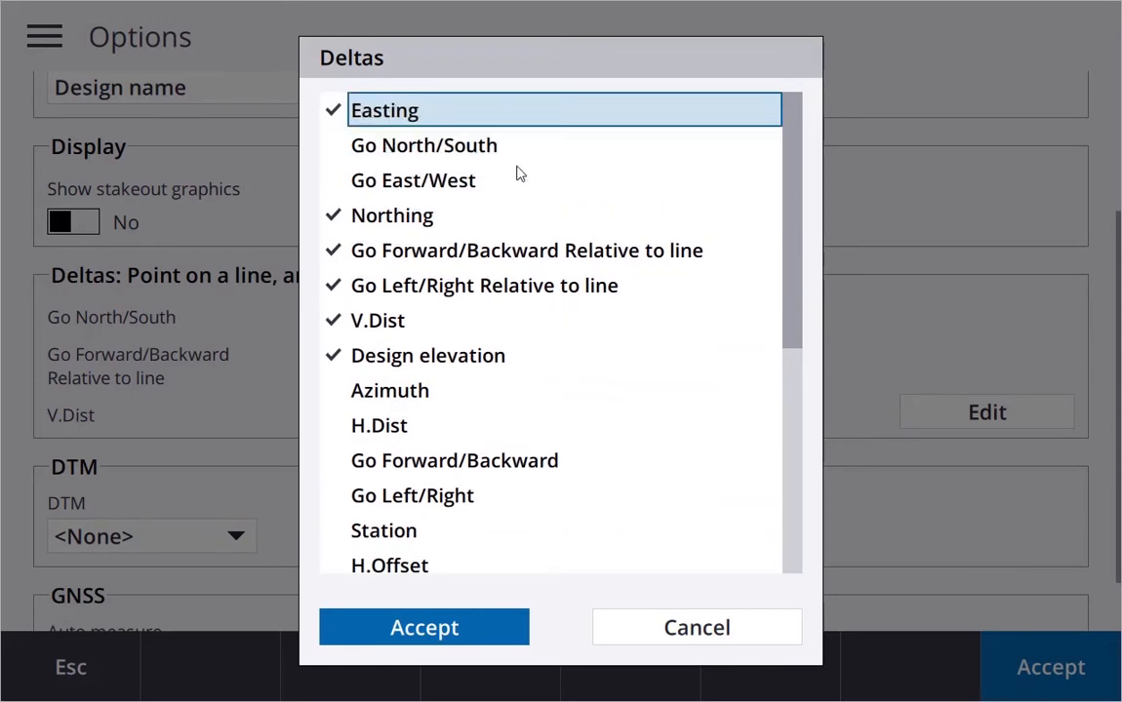
{"action": "left_click", "coordinate": [387, 109]}
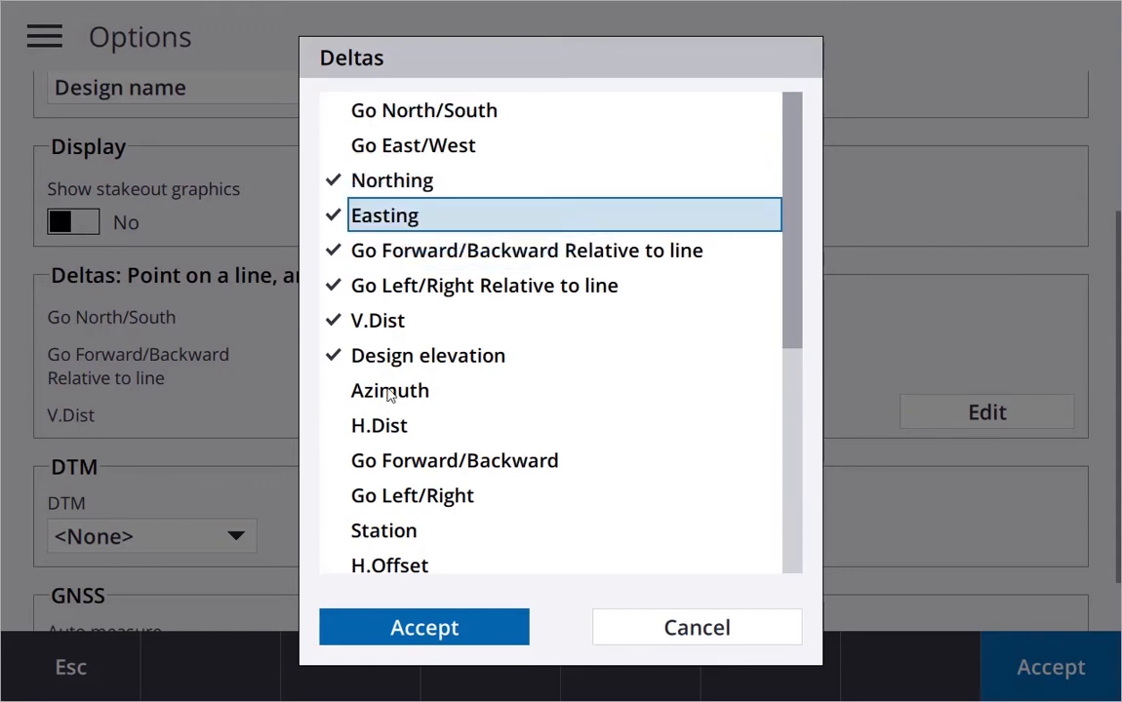
{"action": "left_click", "coordinate": [423, 627]}
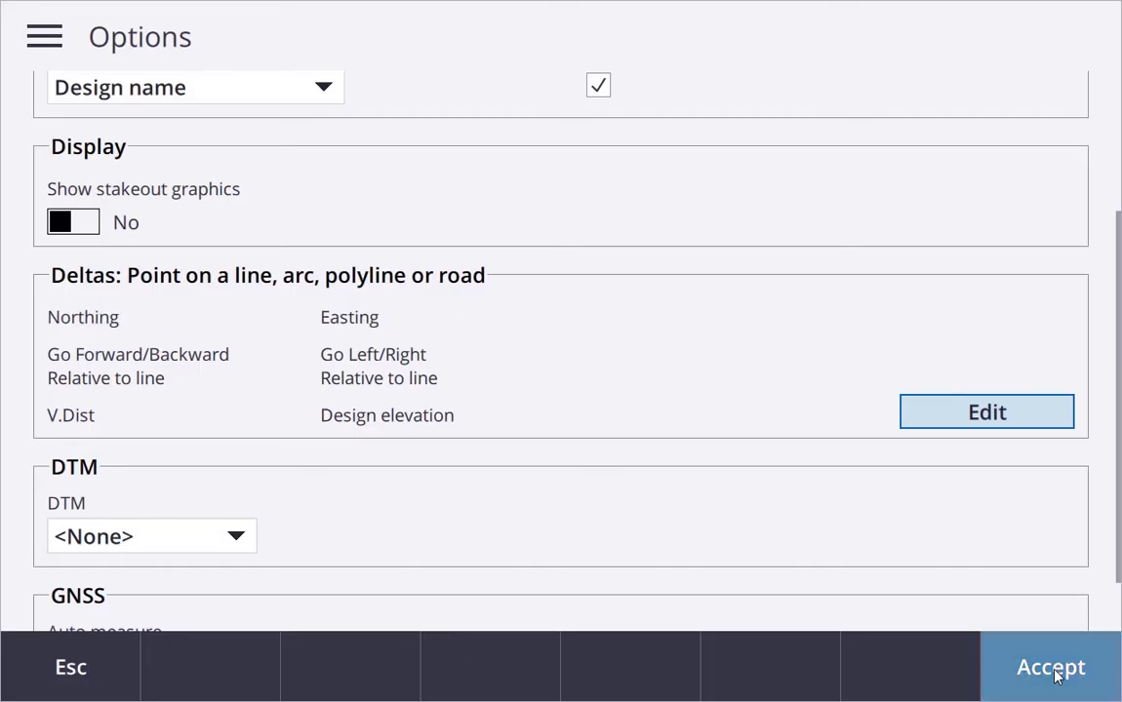
Keep only Go Forward/Backward and Go Left/Right relative-to-line deltas
{"action": "left_click", "coordinate": [1051, 667]}
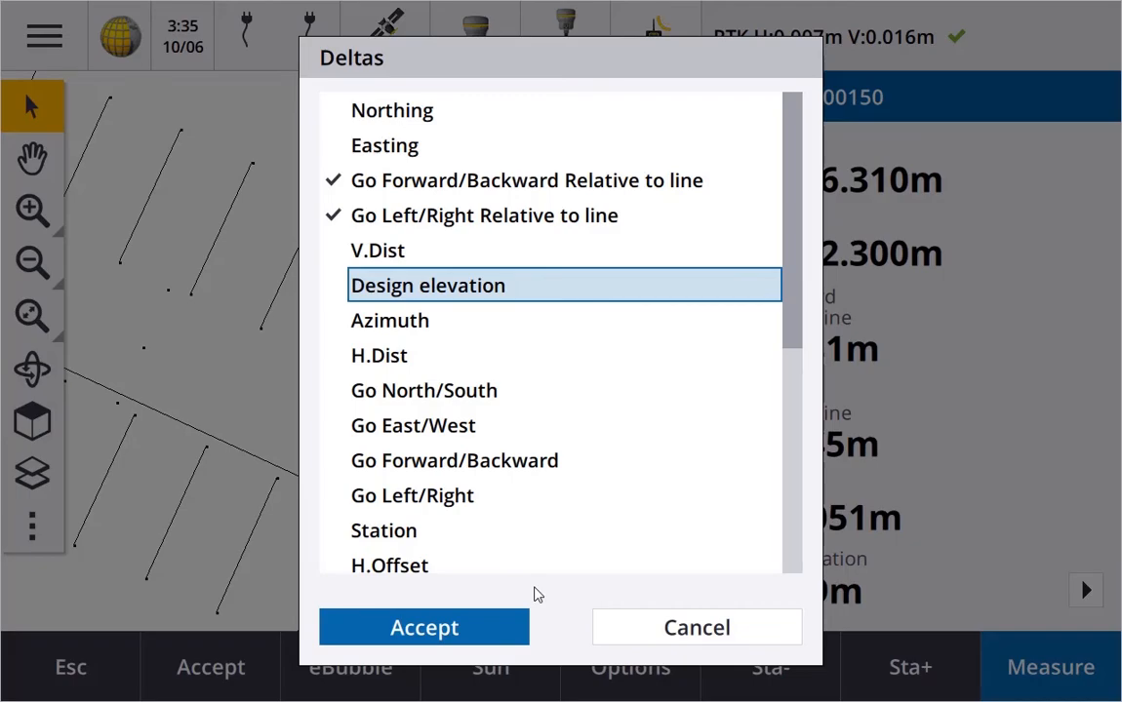
{"action": "left_click", "coordinate": [424, 628]}
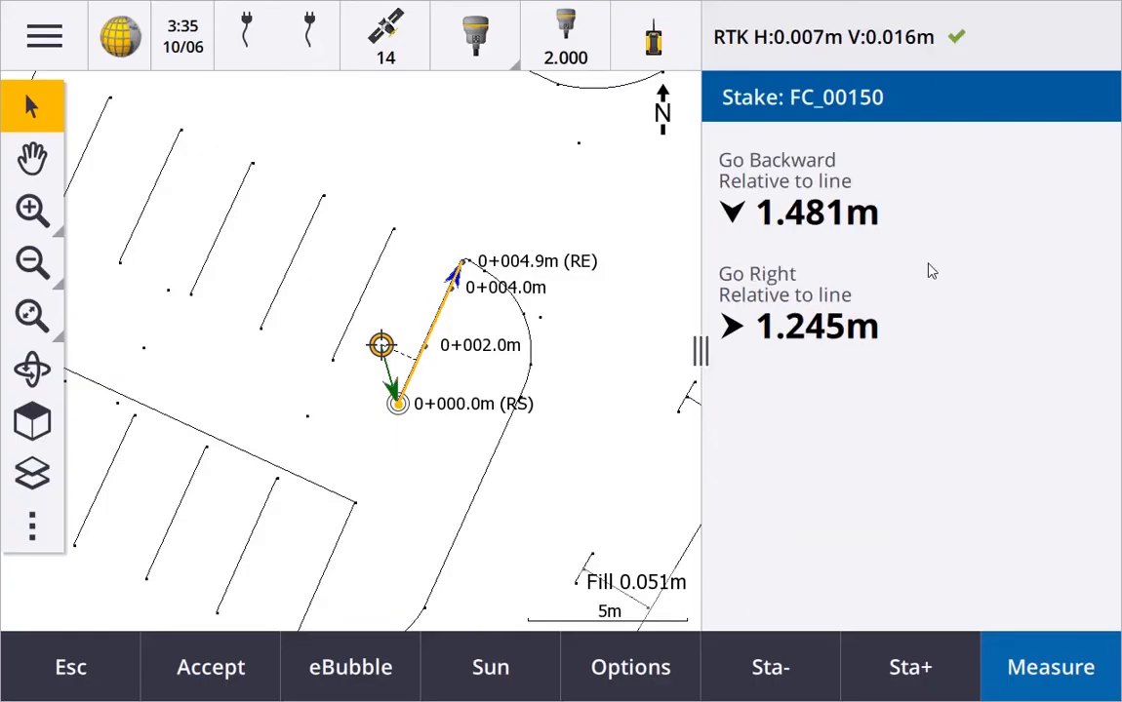
{"action": "mouse_move", "coordinate": [583, 411]}
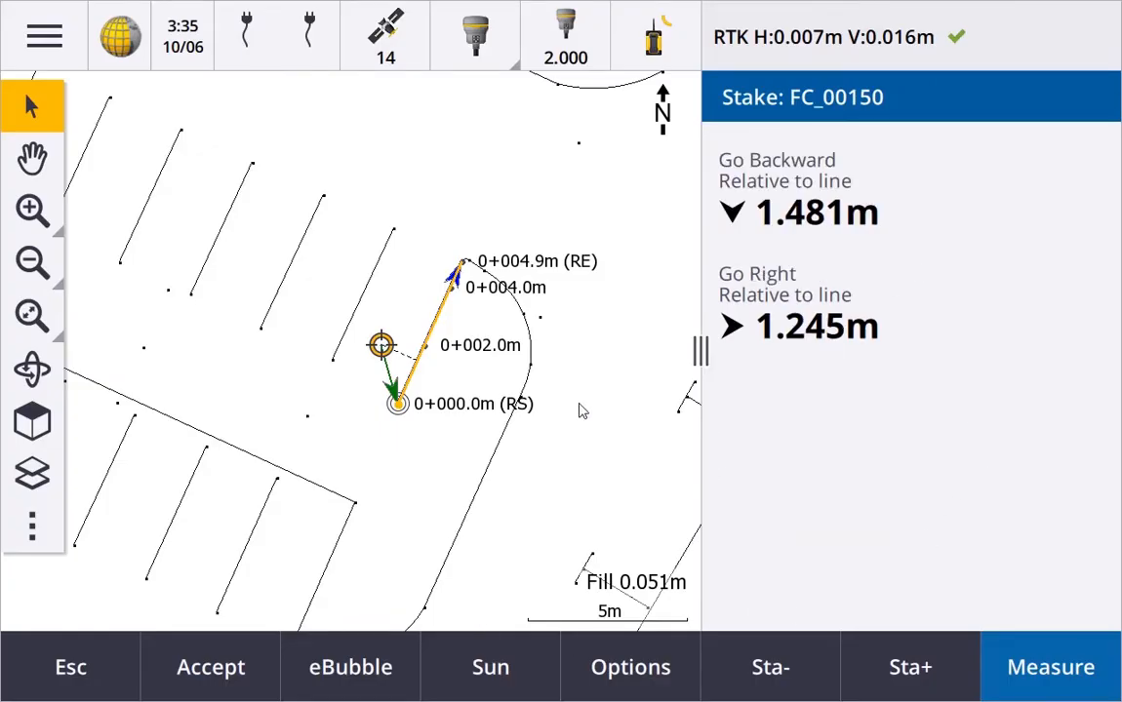
{"action": "mouse_move", "coordinate": [32, 159]}
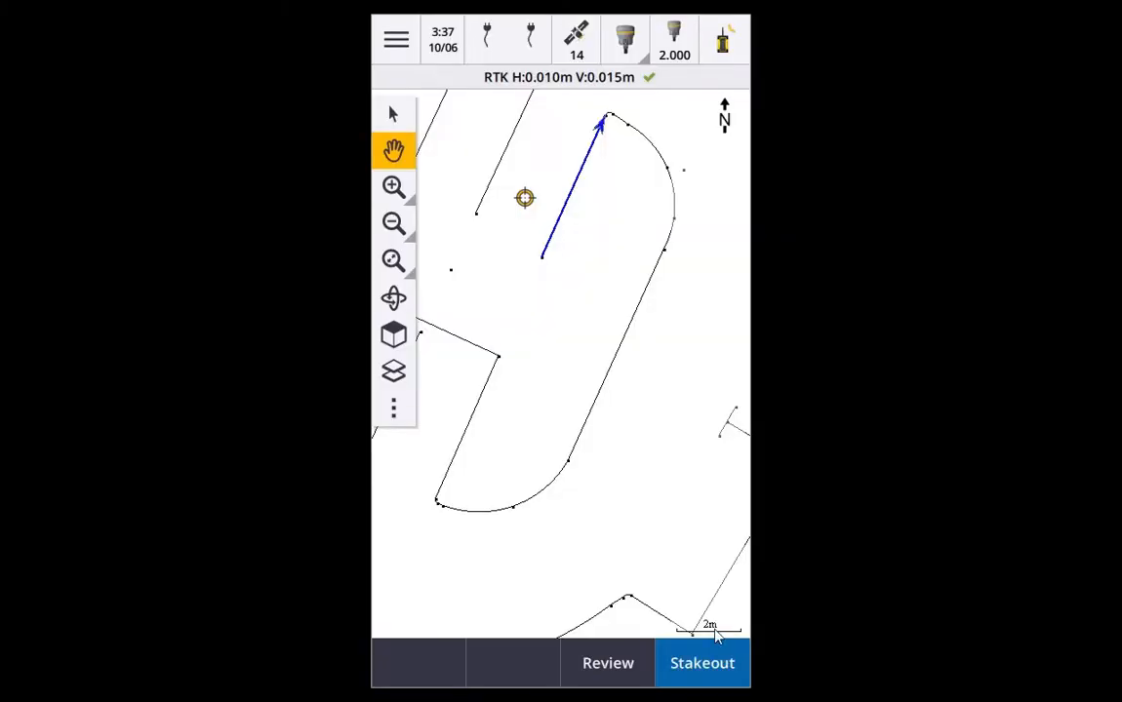
{"action": "mouse_move", "coordinate": [703, 663]}
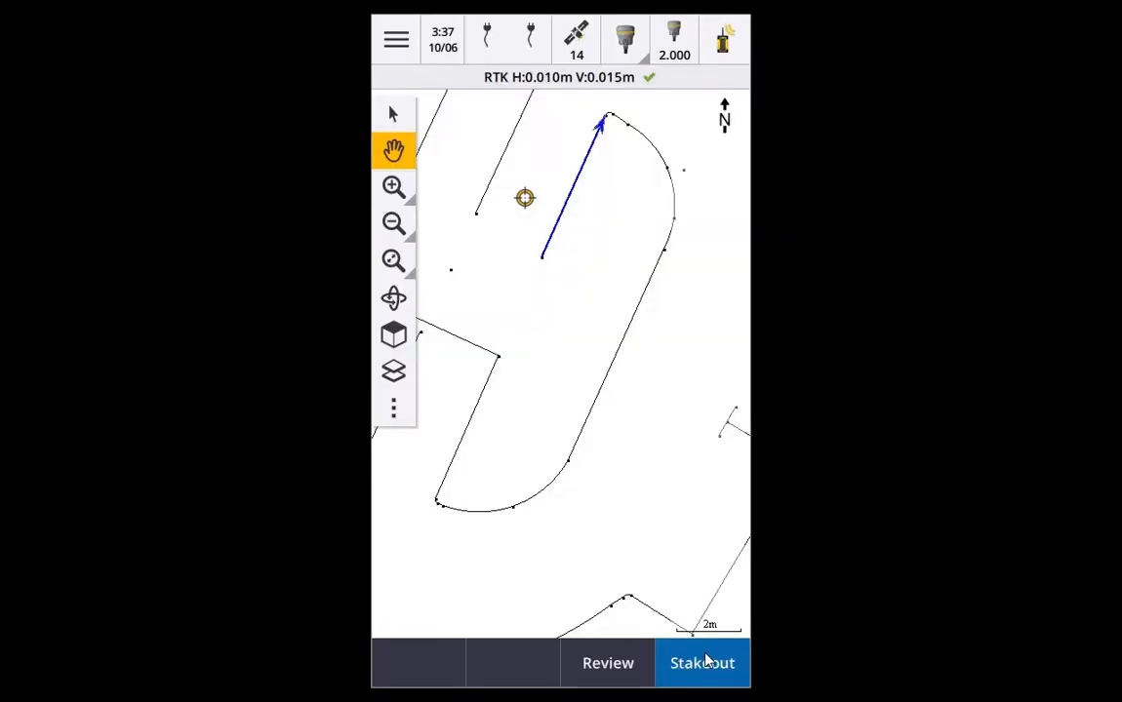
Stake out FC_00150 on the handheld showing relative-to-line and V.Dist deltas only
{"action": "left_click", "coordinate": [702, 664]}
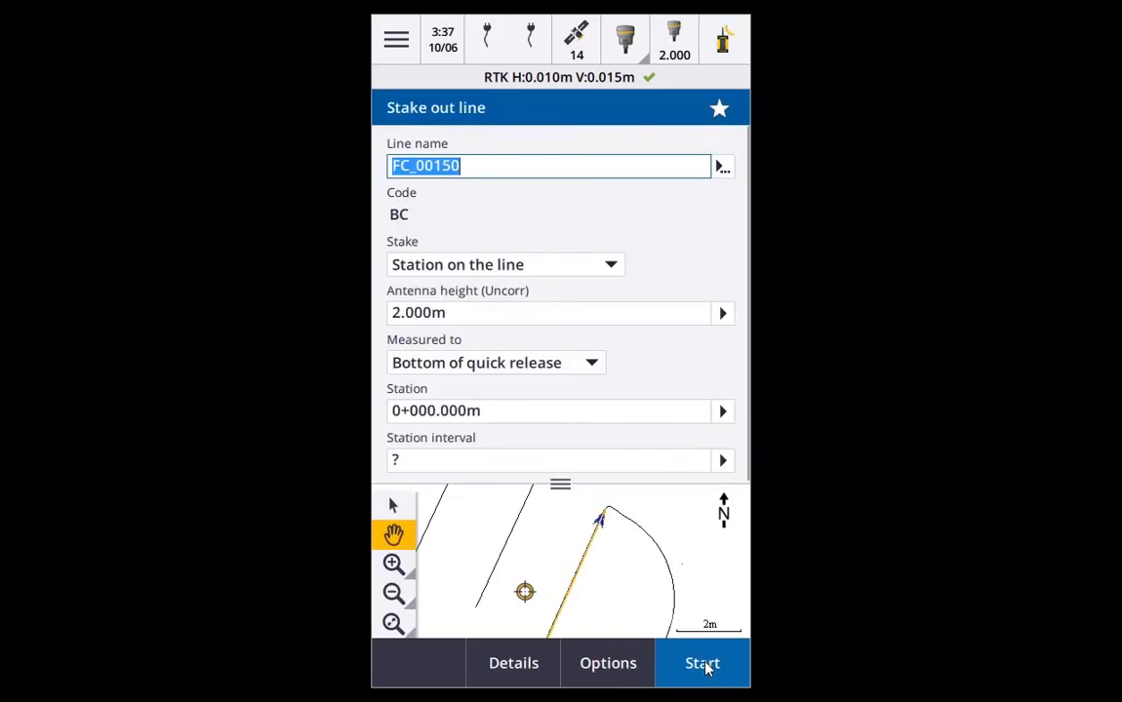
{"action": "left_click", "coordinate": [546, 461]}
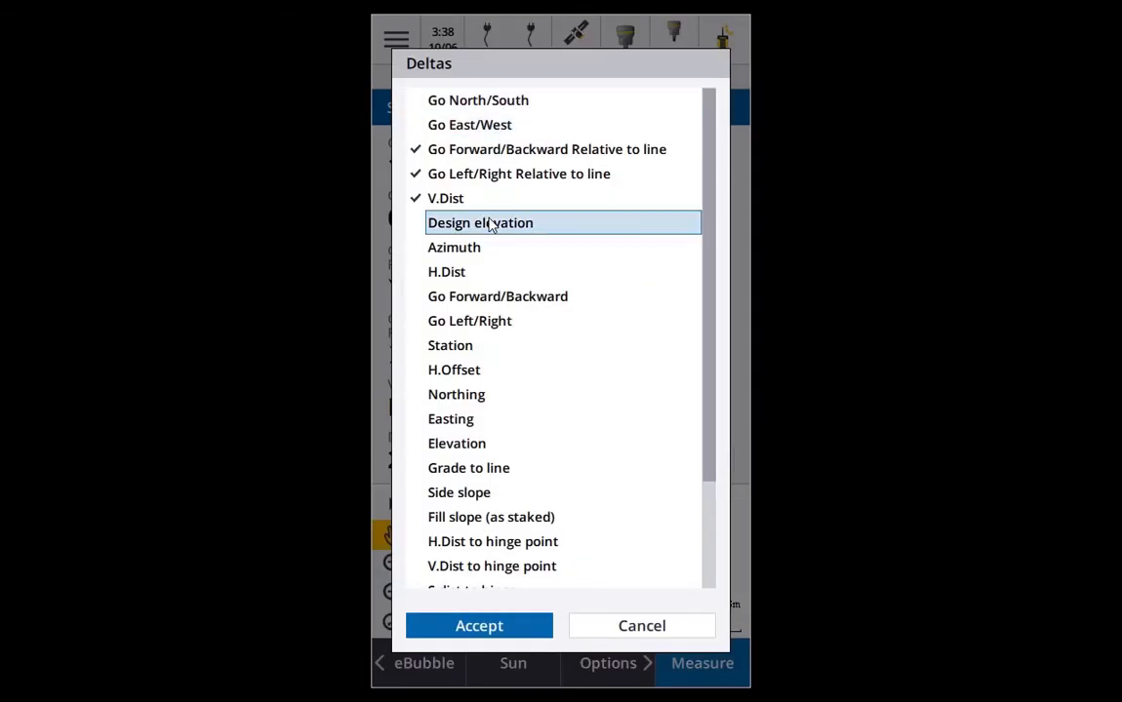
{"action": "left_click", "coordinate": [478, 626]}
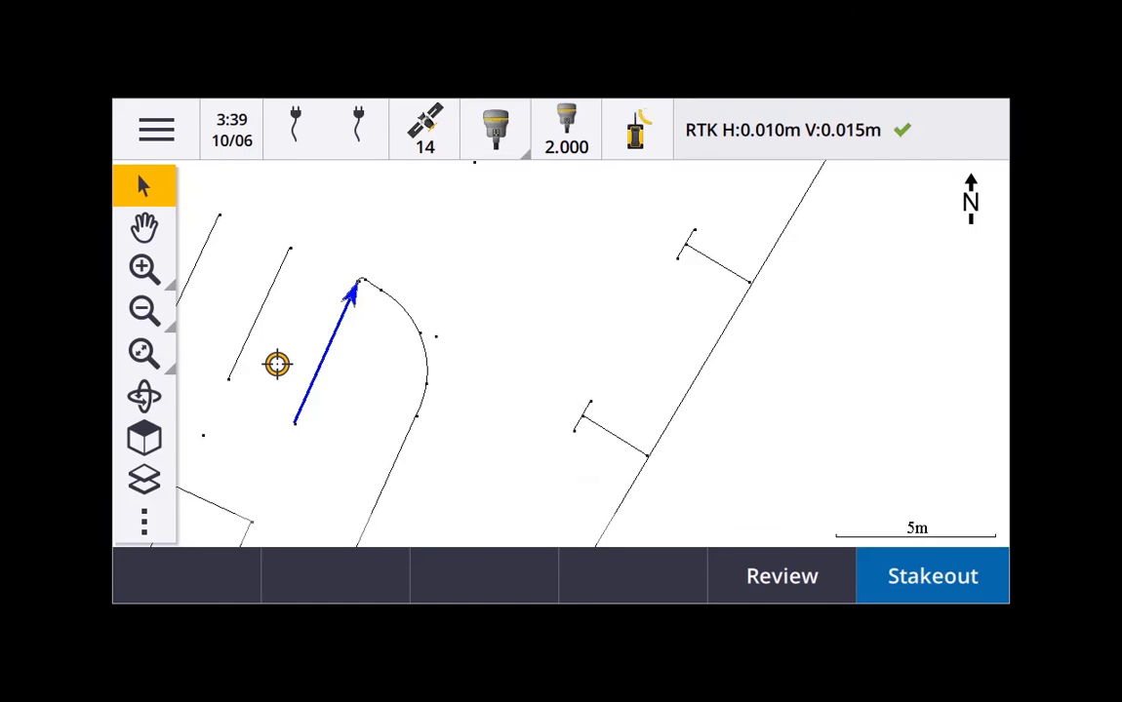
Restart stakeout of FC_00150 on the wide screen with six default deltas
{"action": "left_click", "coordinate": [934, 575]}
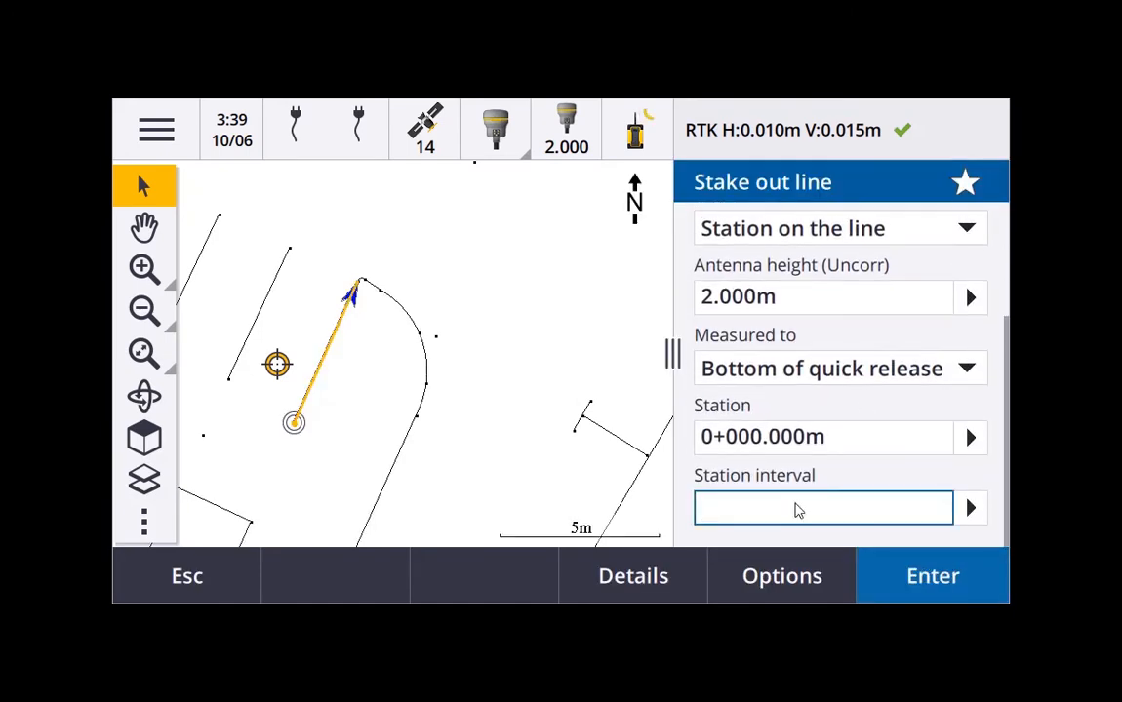
{"action": "left_click", "coordinate": [932, 576]}
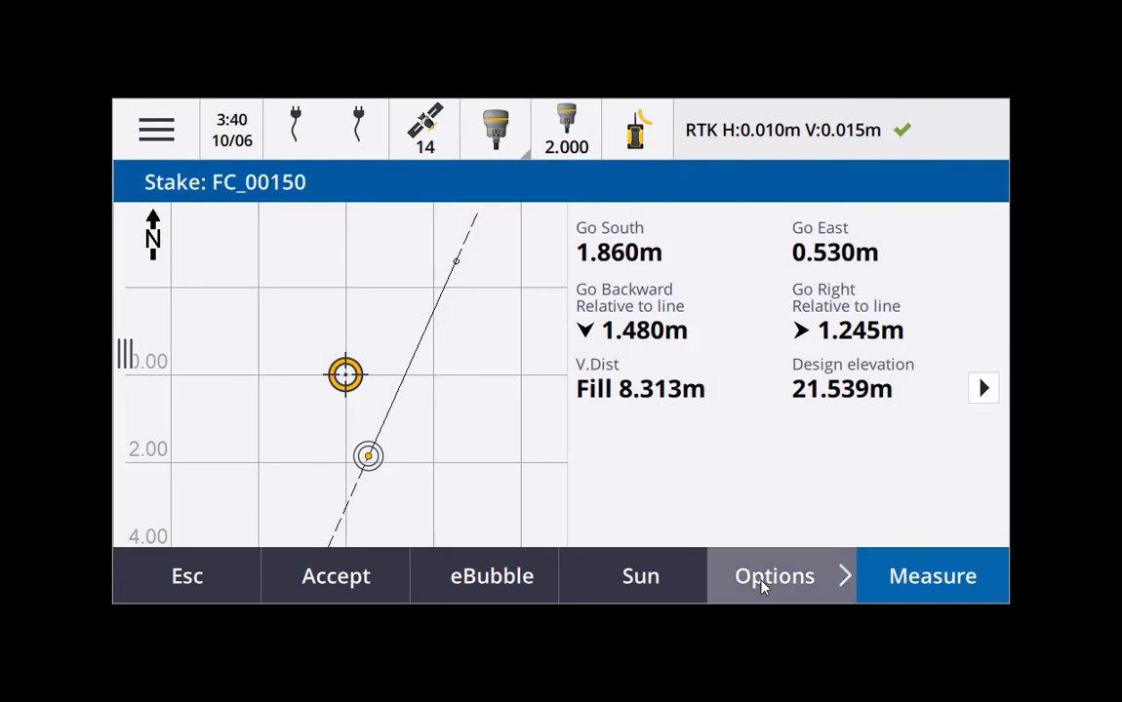
Turn graphics off, drop north/south and east/west deltas, and show the map alongside
{"action": "left_click", "coordinate": [774, 576]}
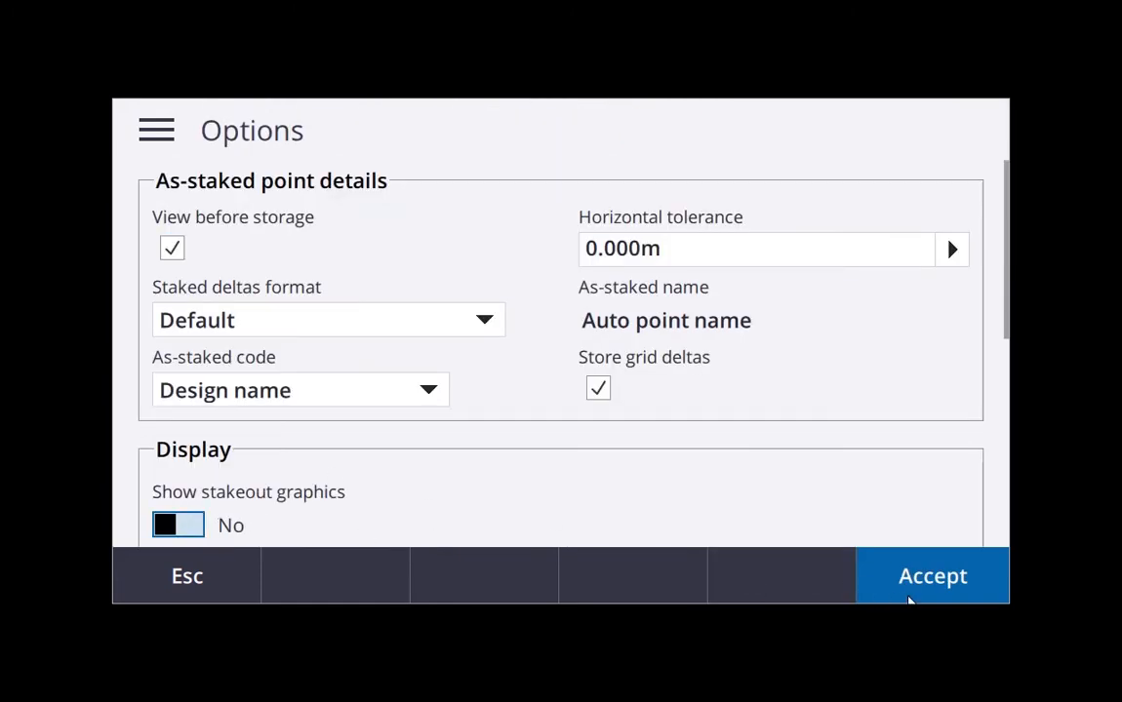
{"action": "left_click", "coordinate": [932, 575]}
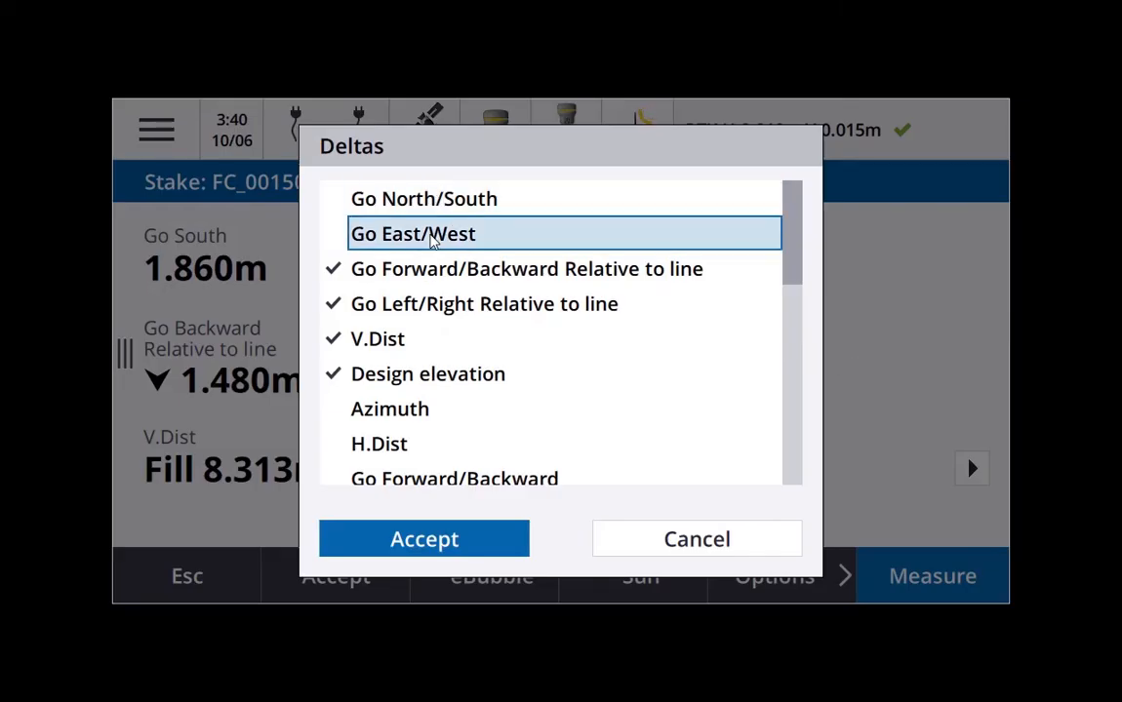
{"action": "left_click", "coordinate": [424, 538]}
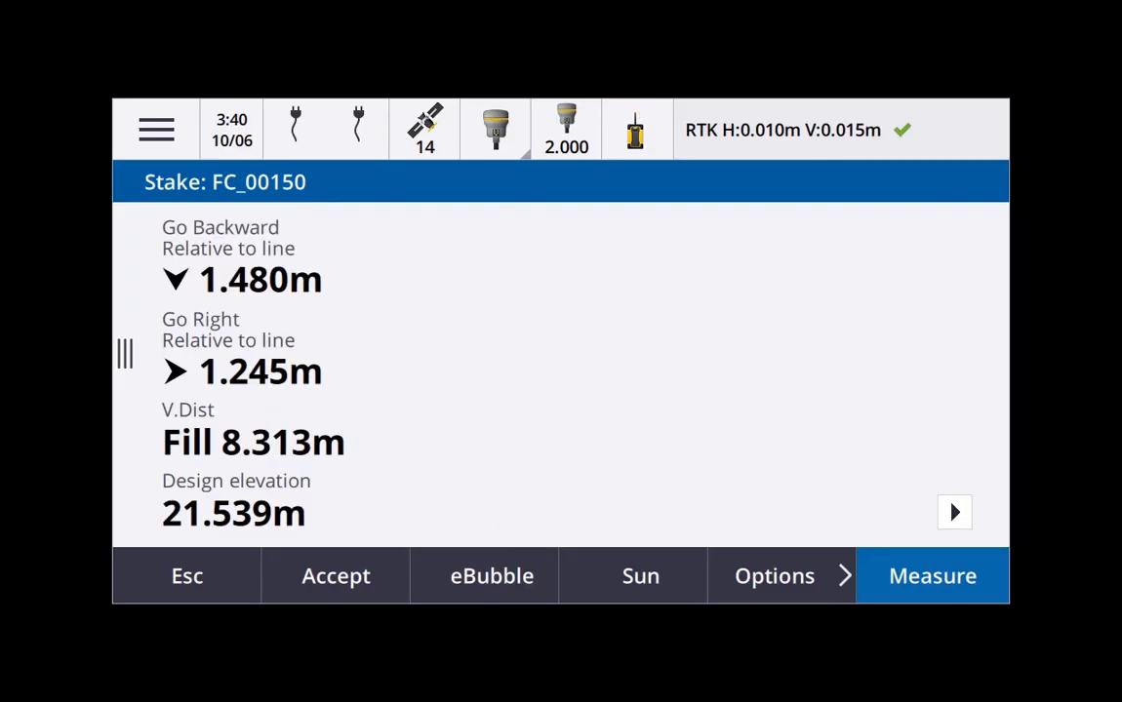
{"action": "left_click", "coordinate": [124, 355]}
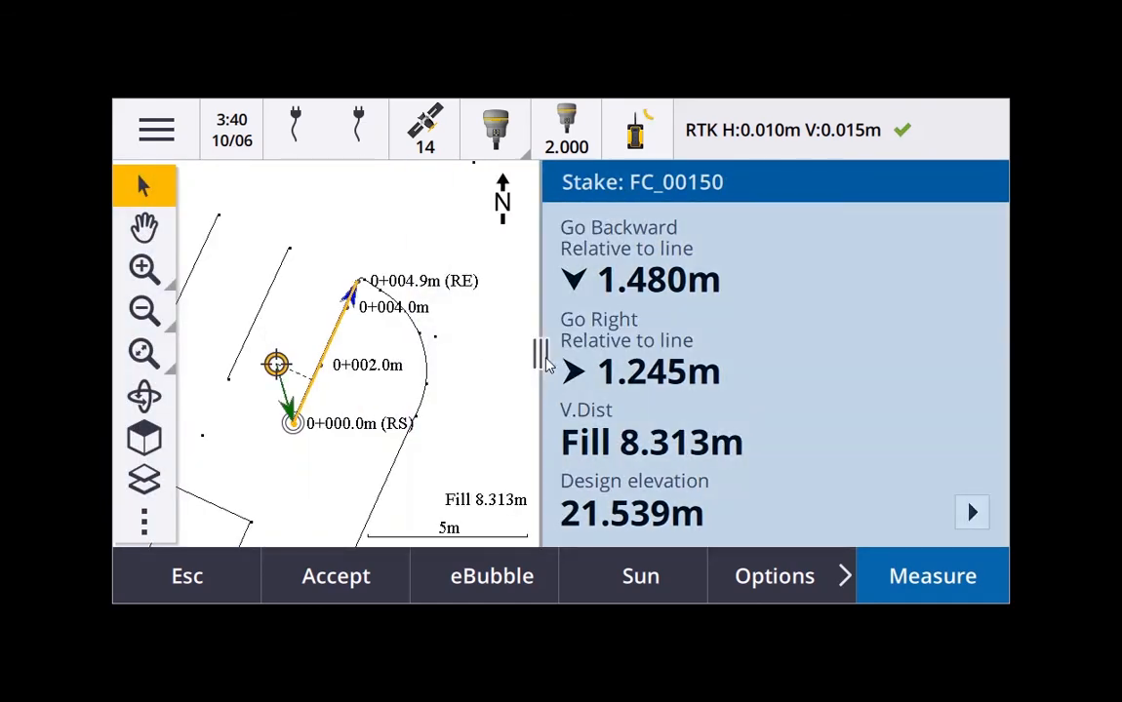